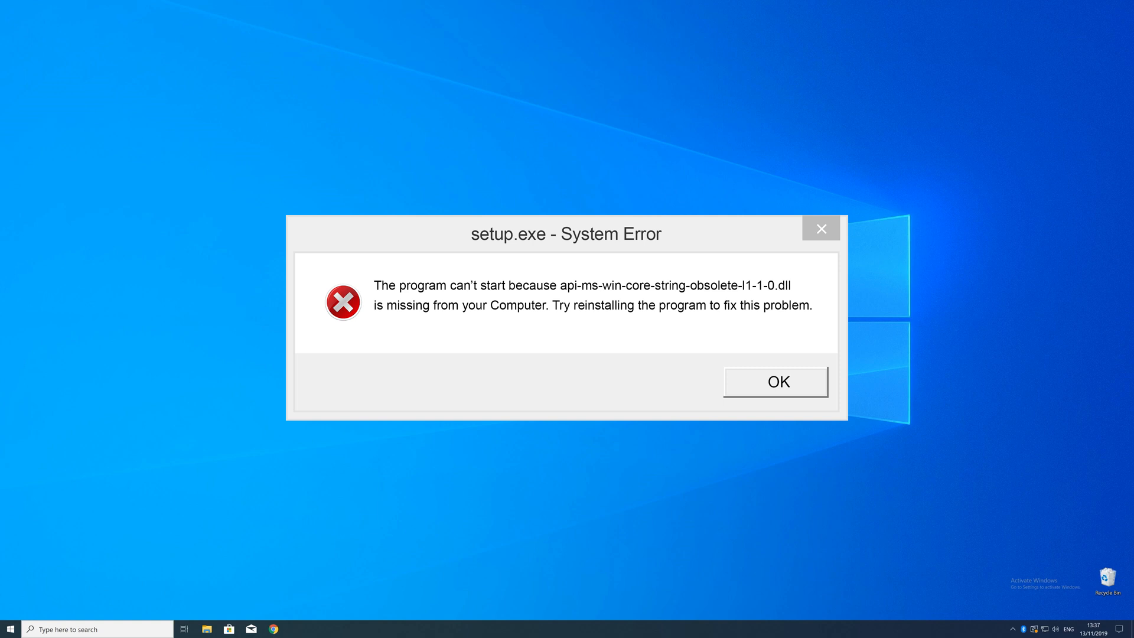
- Dismiss the setup.exe missing-DLL System Error message with OK
left_click(774, 381)
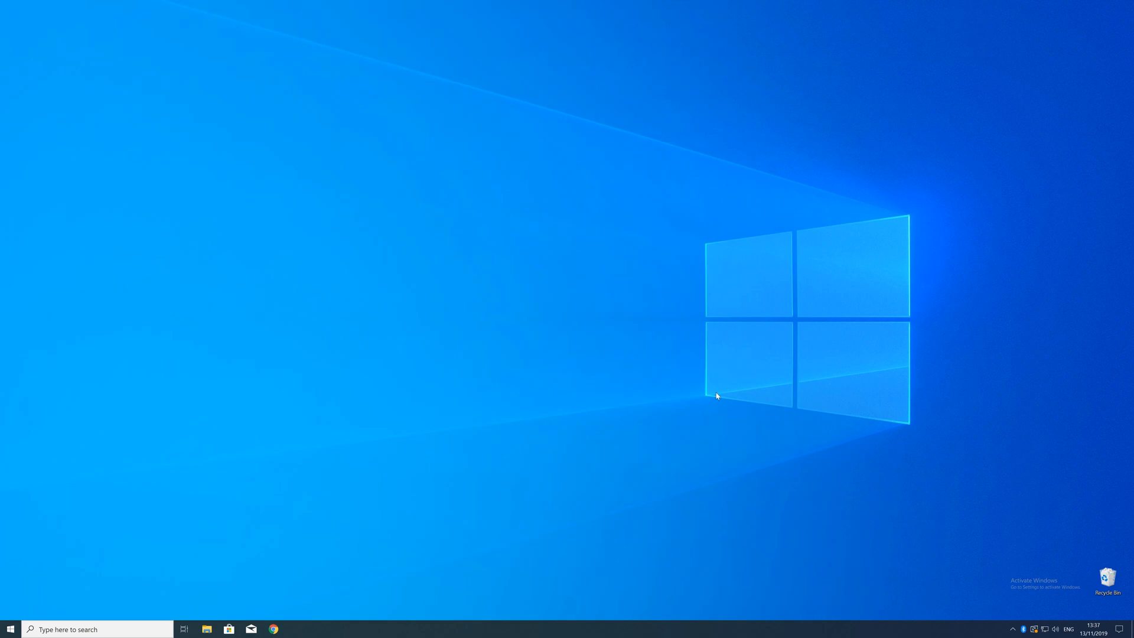
right_click(10, 628)
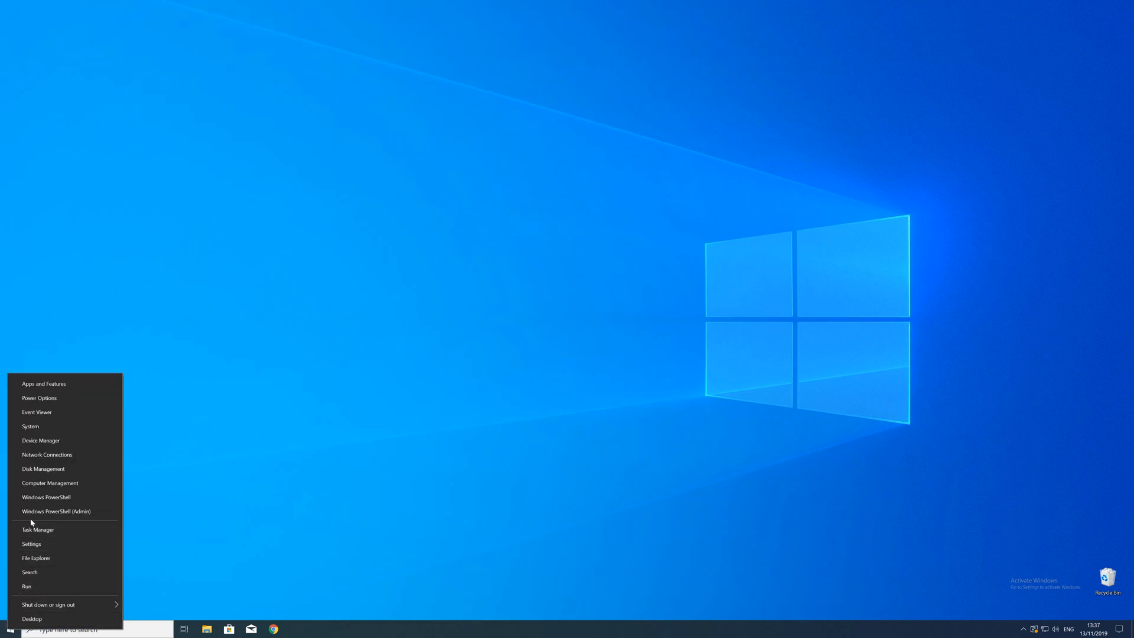
left_click(31, 545)
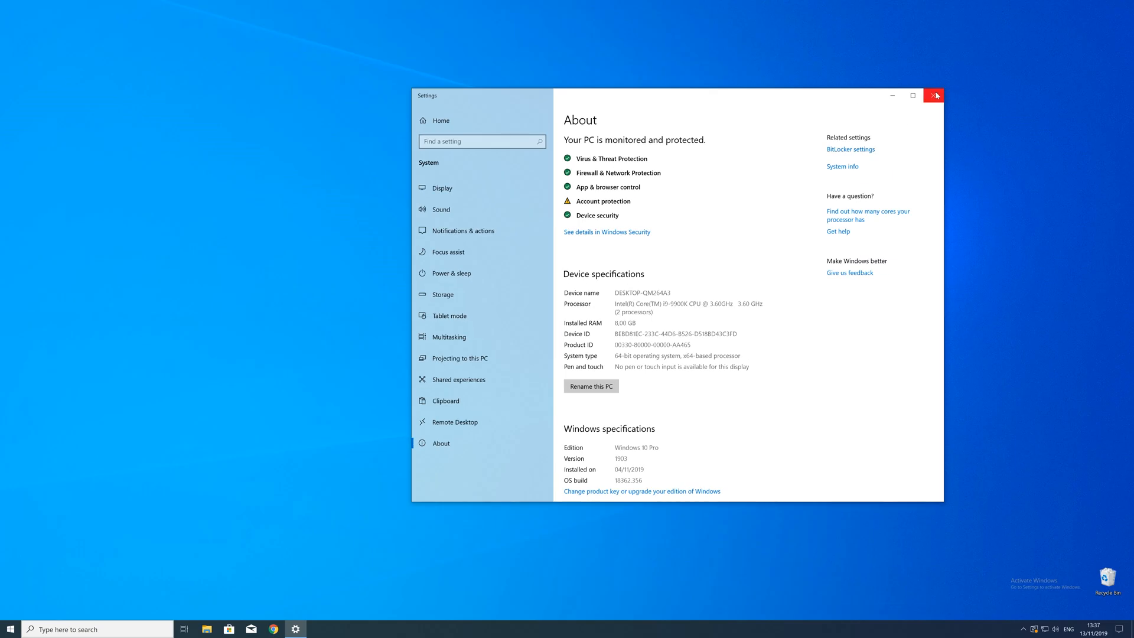
left_click(933, 94)
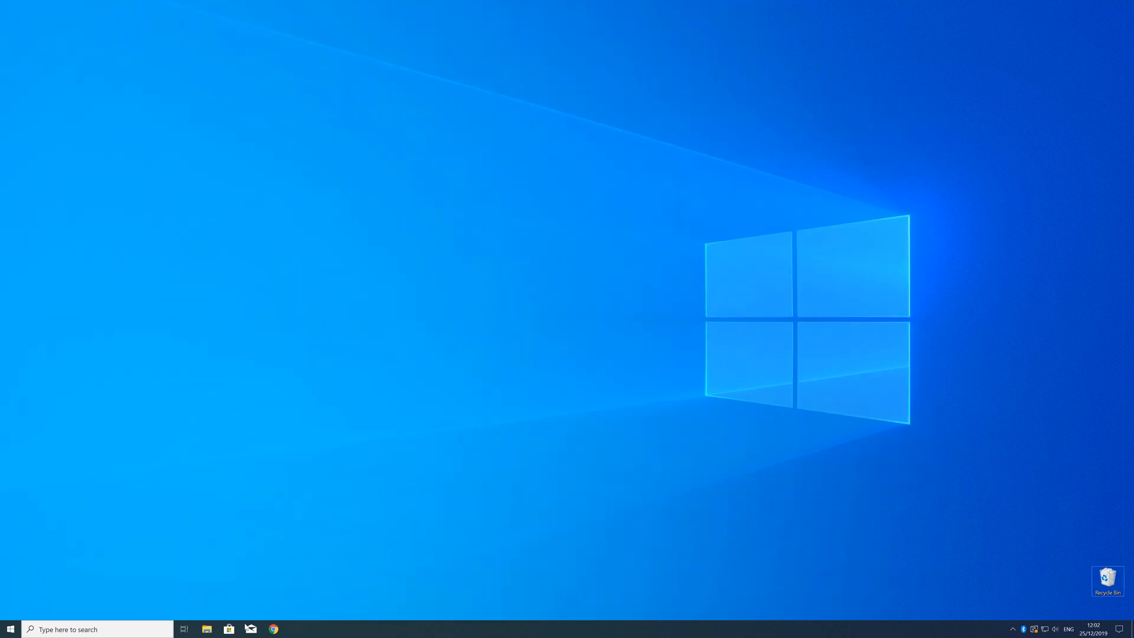
- Download vc_redist.x64.exe (64-Bit) from the sts-tutorial download page in Chrome
left_click(272, 628)
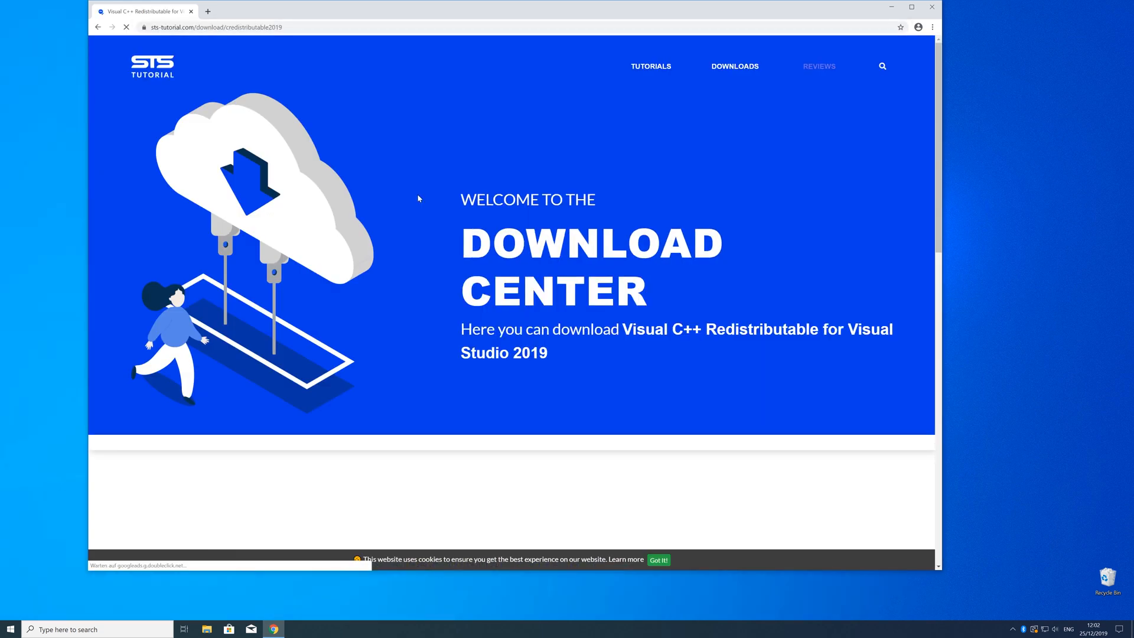
scroll("down", 3)
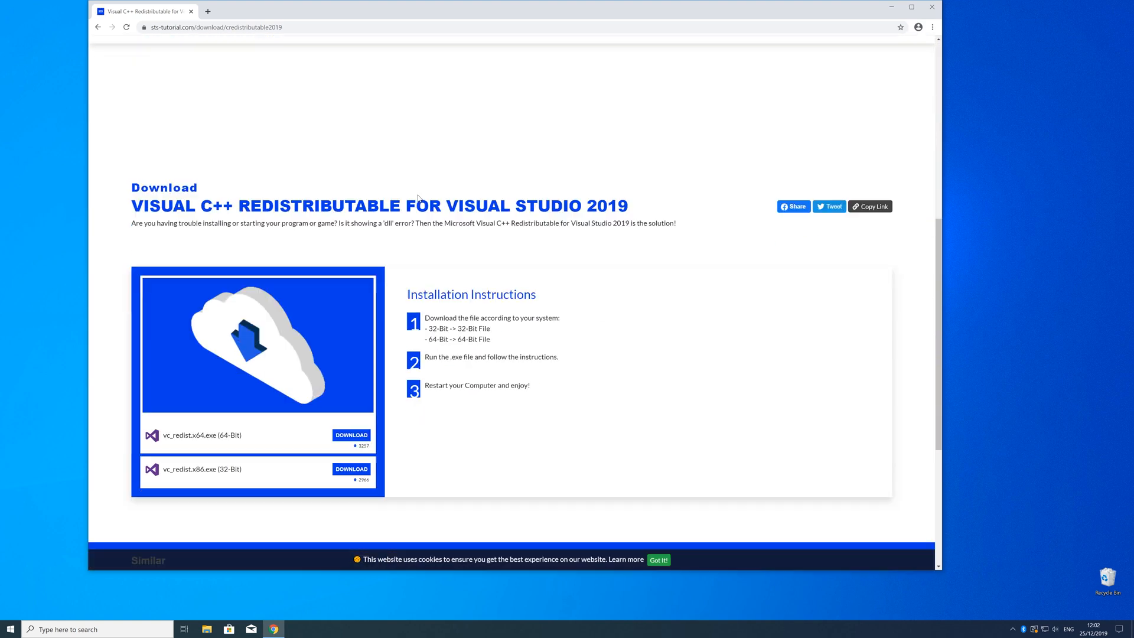
scroll("down", 3)
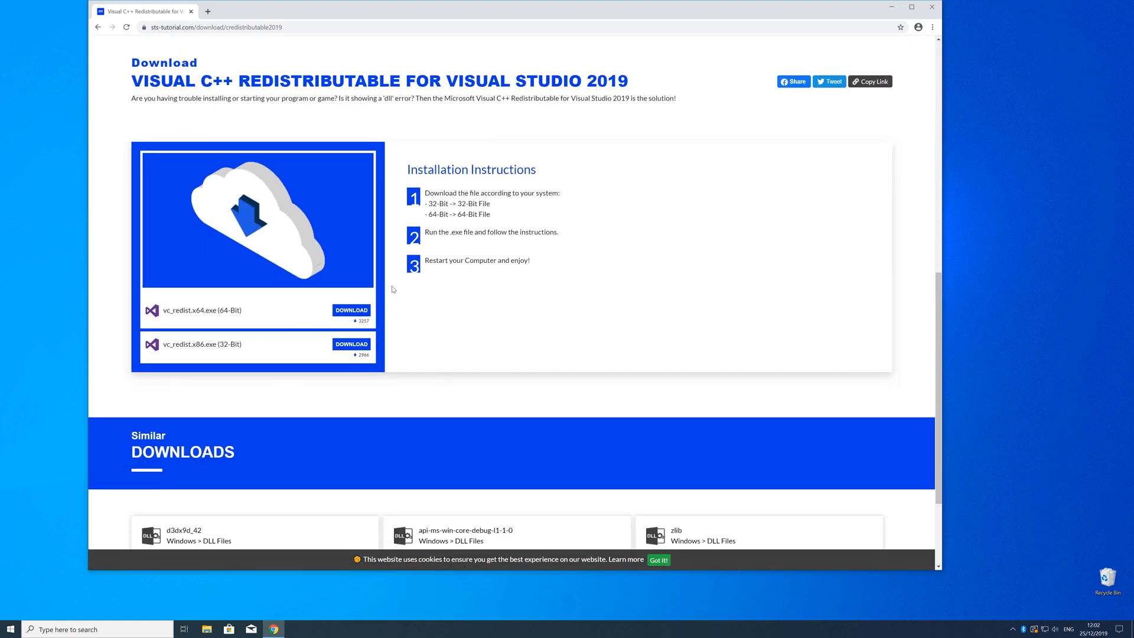
left_click(351, 310)
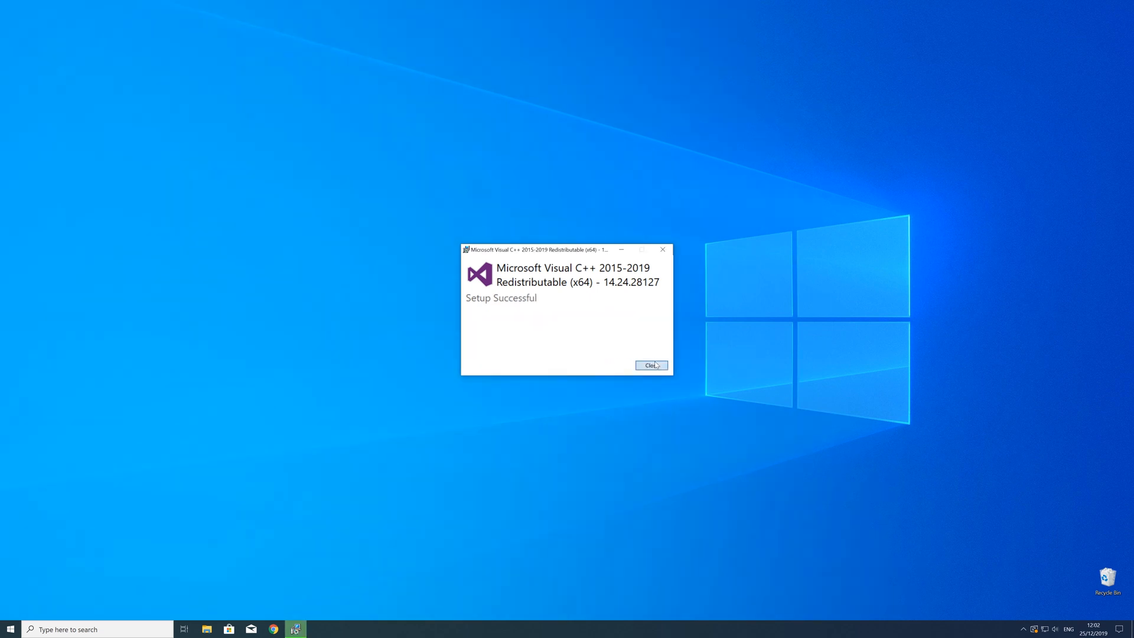
- Close the Setup Successful window of the Visual C++ 2015-2019 Redistributable (x64)
left_click(649, 365)
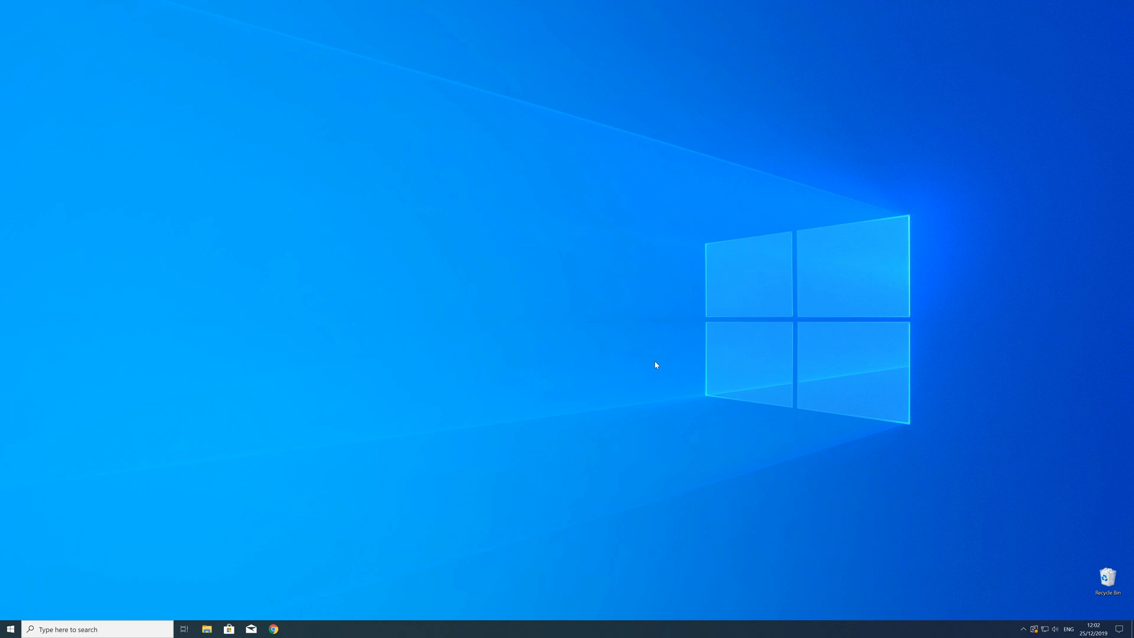